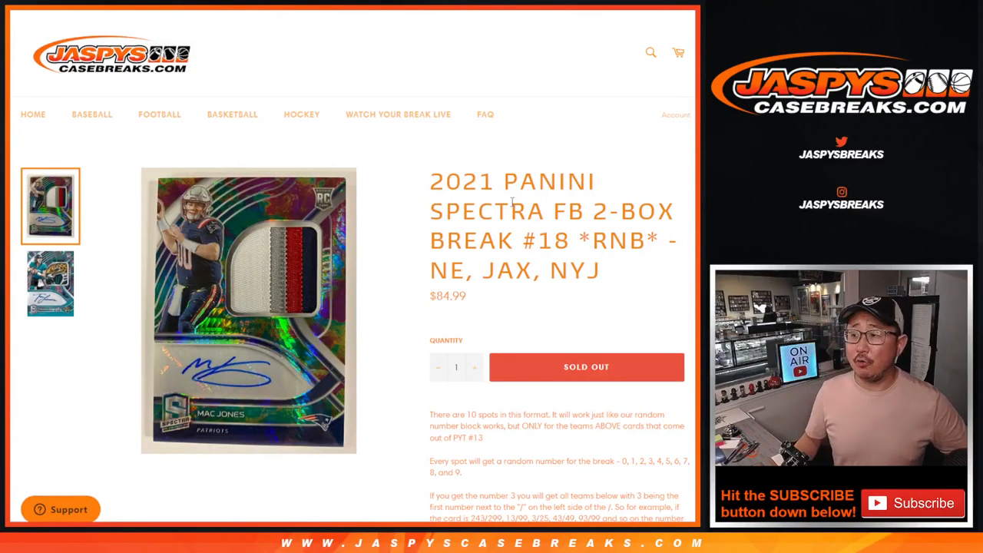
Shuffle the digits 1–9 and 0 with RANDOM.ORG's List Randomizer for column B
double_click(619, 240)
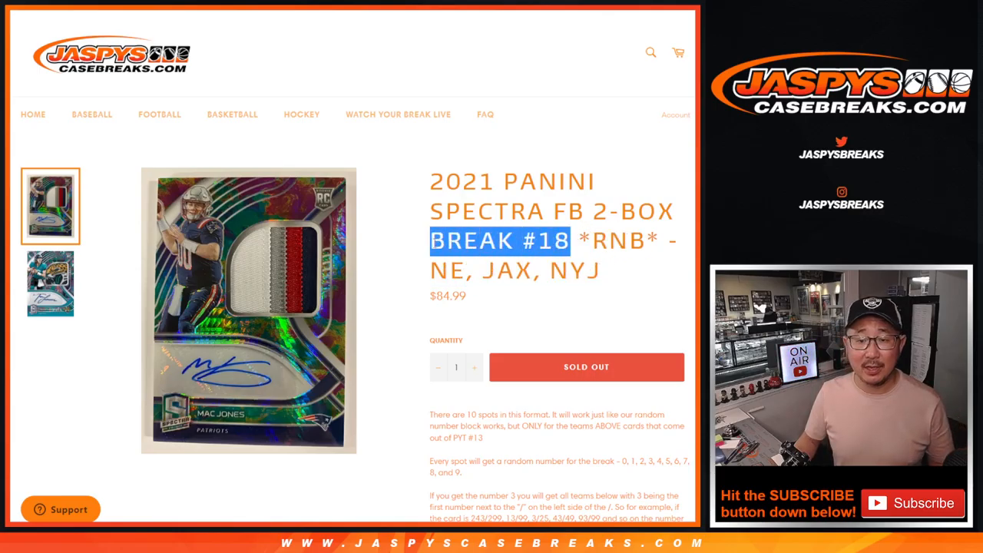
scroll(down, 3)
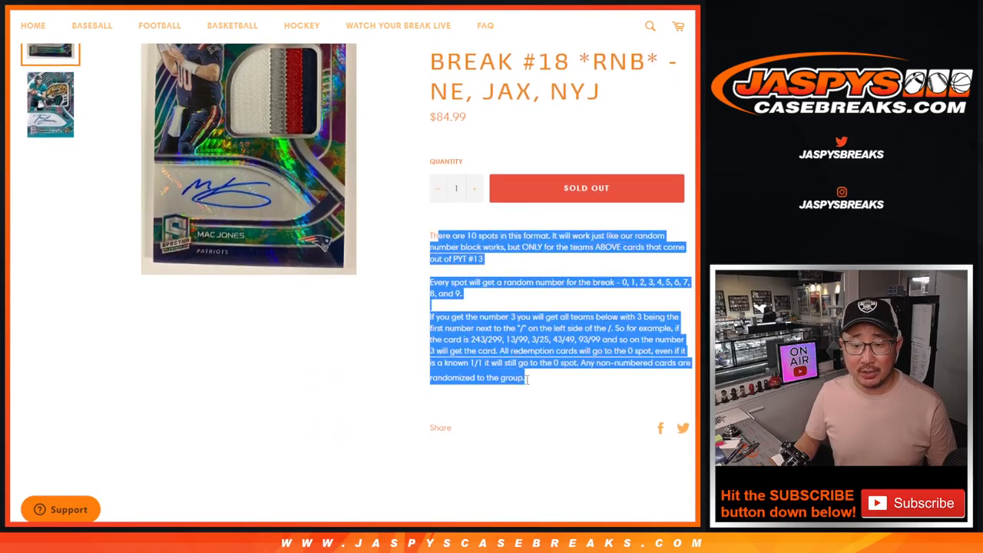
scroll(up, 3)
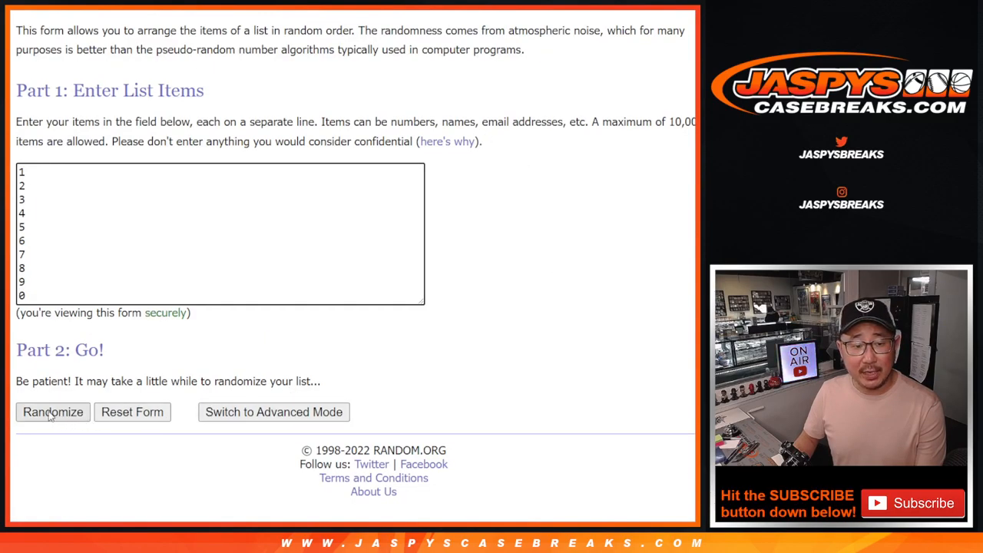
click(52, 412)
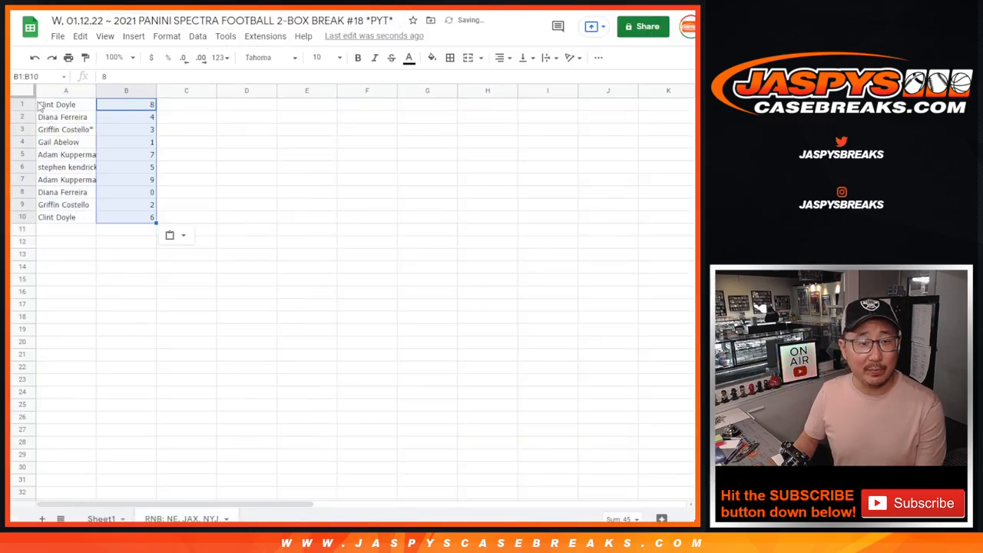
Set the whole sheet to Didact Gothic size 14 and auto-fit the column widths
click(268, 56)
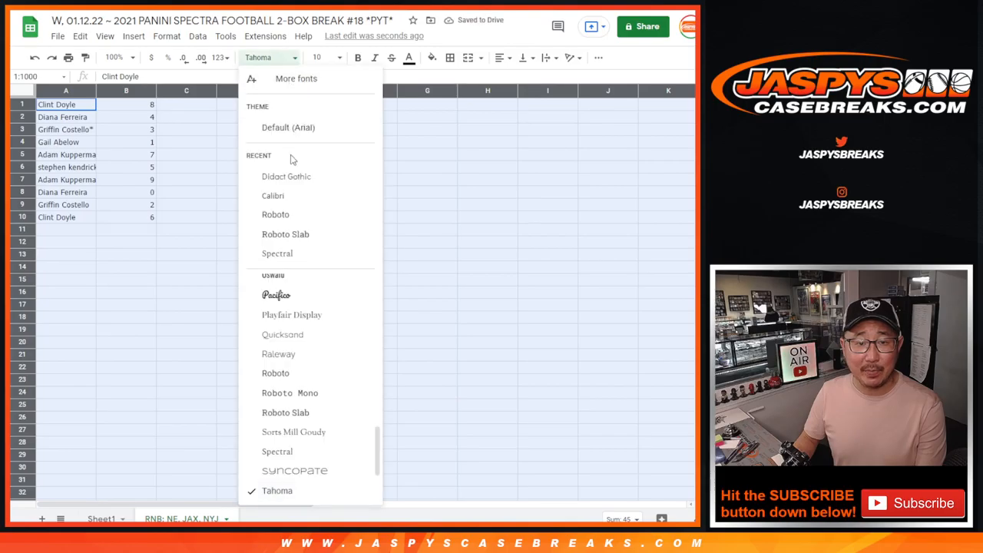
click(286, 176)
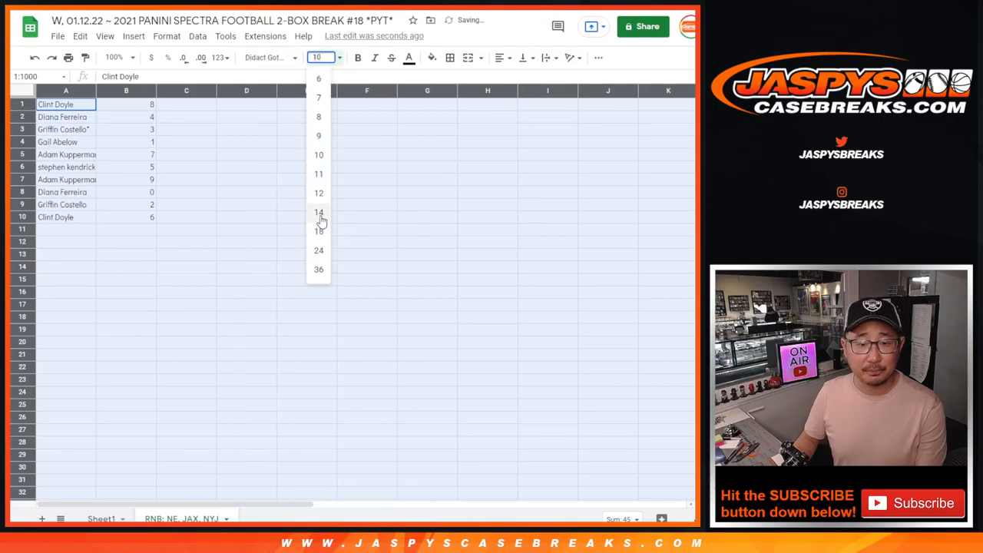
click(319, 212)
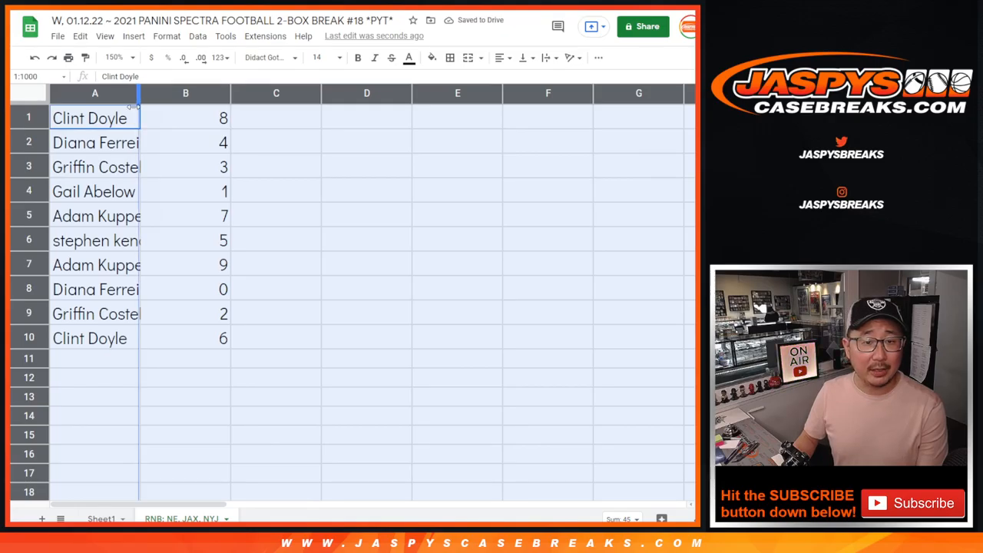
click(116, 191)
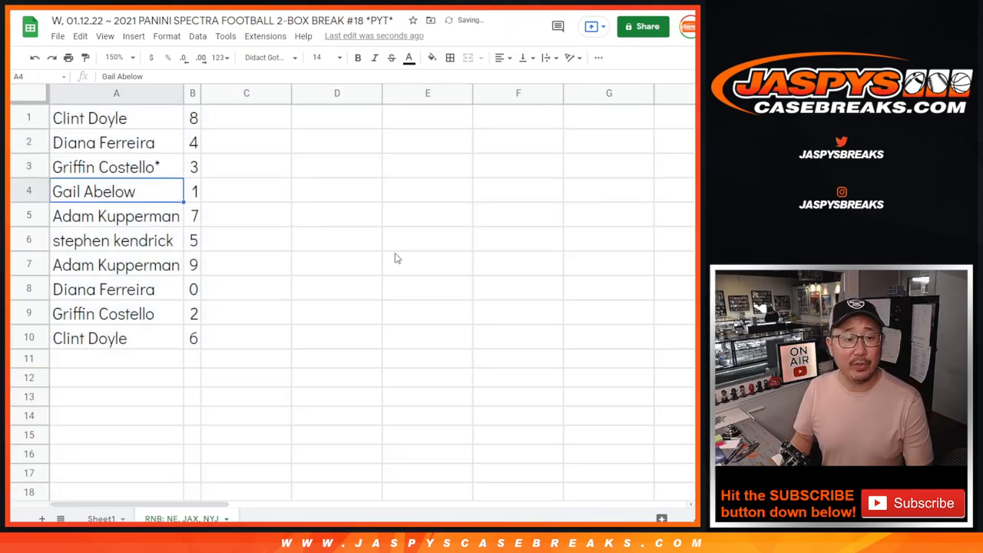
click(103, 290)
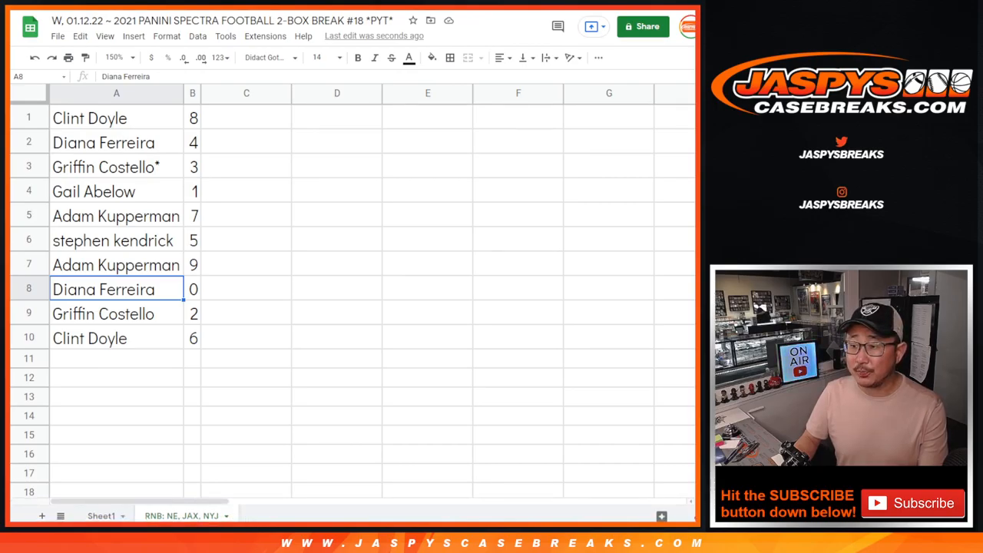
click(89, 338)
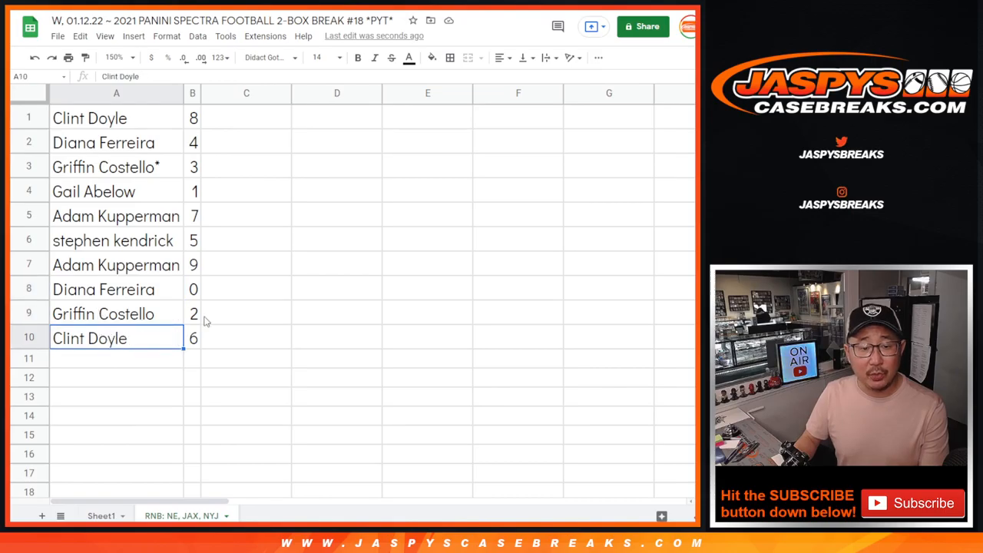
Sort the rows ascending by the column B numbers and center-align the names and numbers
right_click(193, 93)
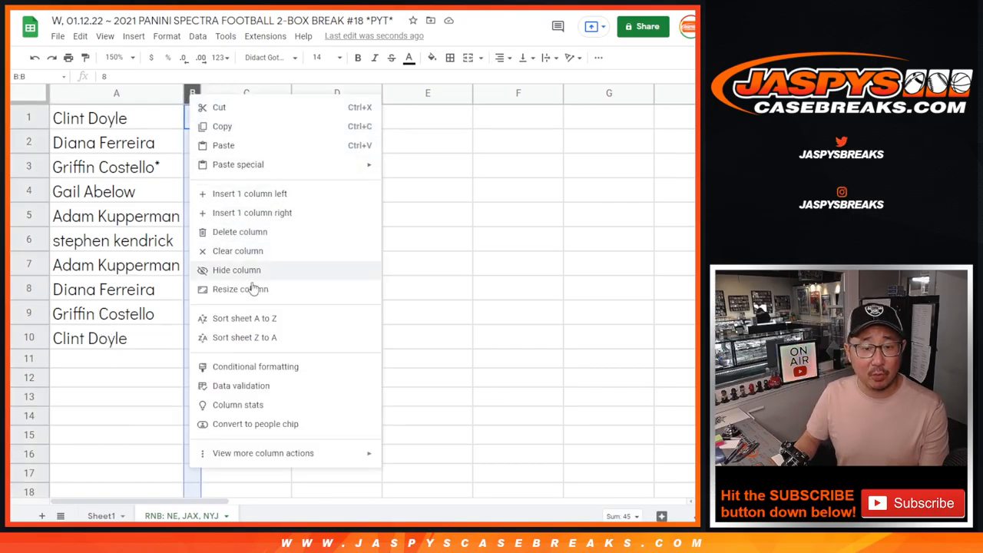
click(244, 318)
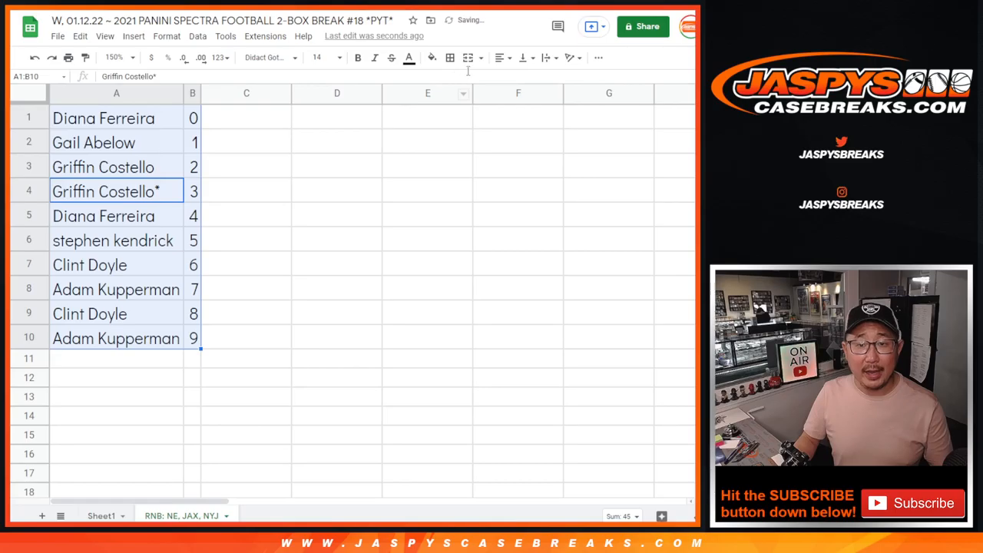
click(500, 58)
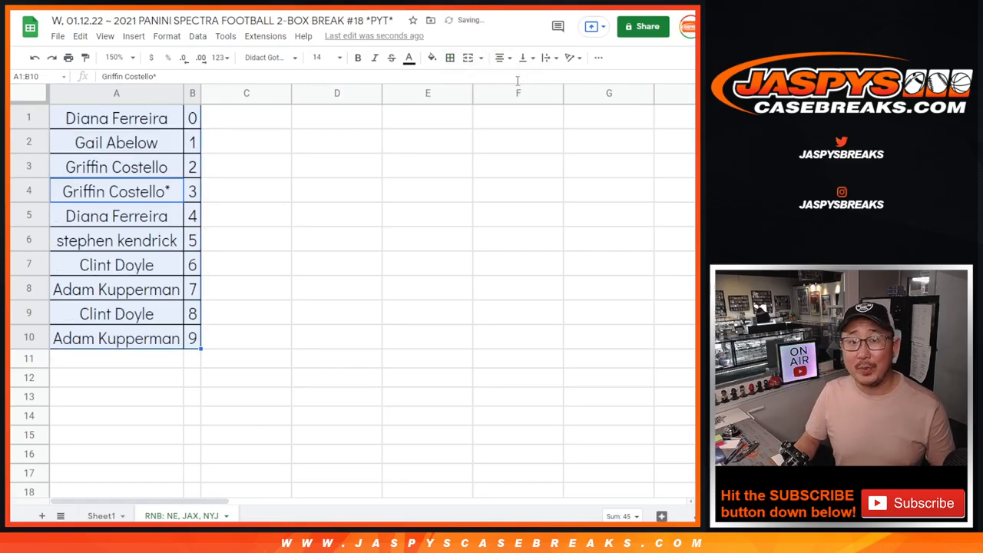
mouse_move(459, 162)
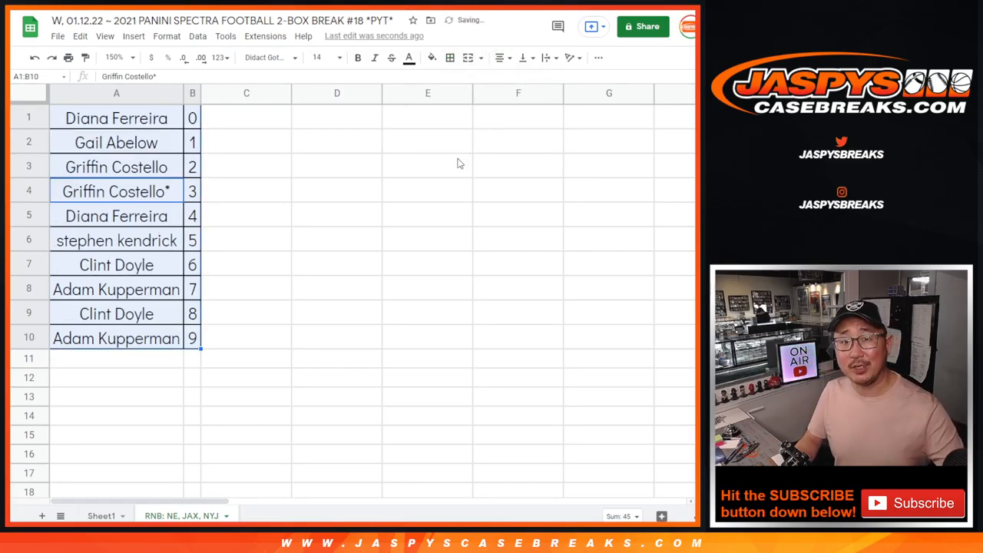